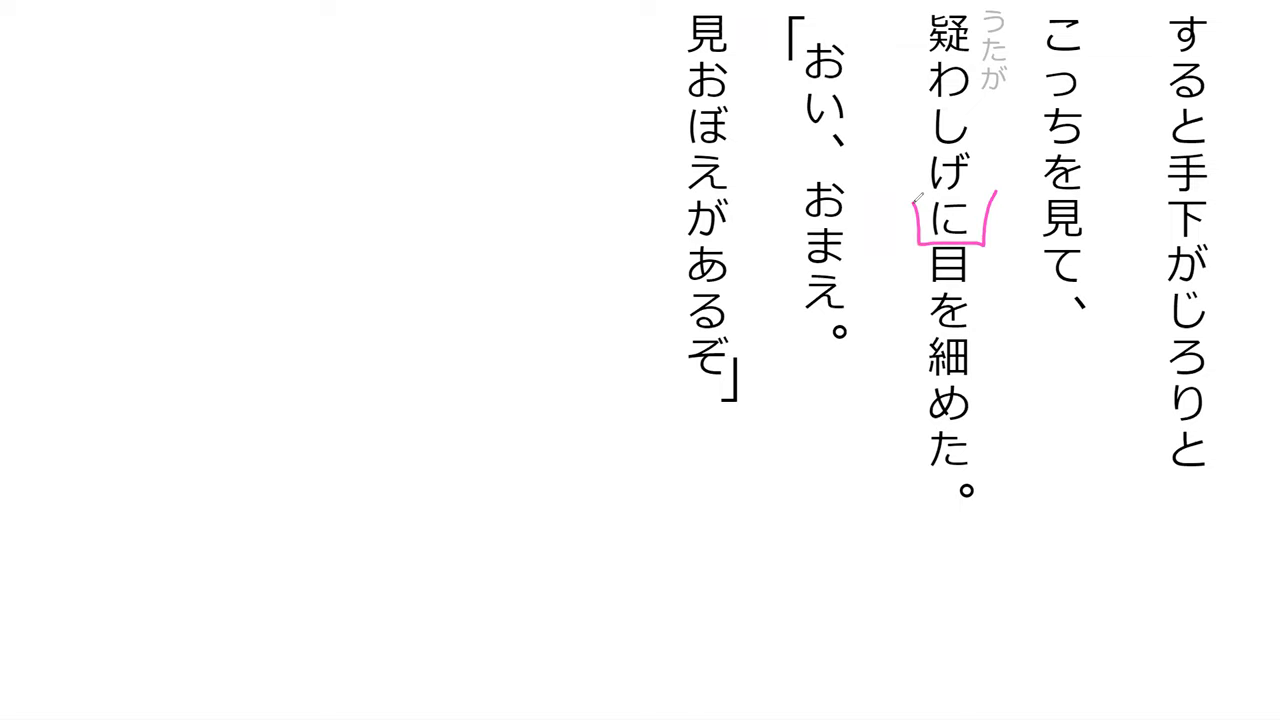
Step: Handwrite お in pink inside the empty right circle after the arrow from おる
{"action": "left_click_drag", "start_coordinate": [910, 210], "coordinate": [910, 510]}
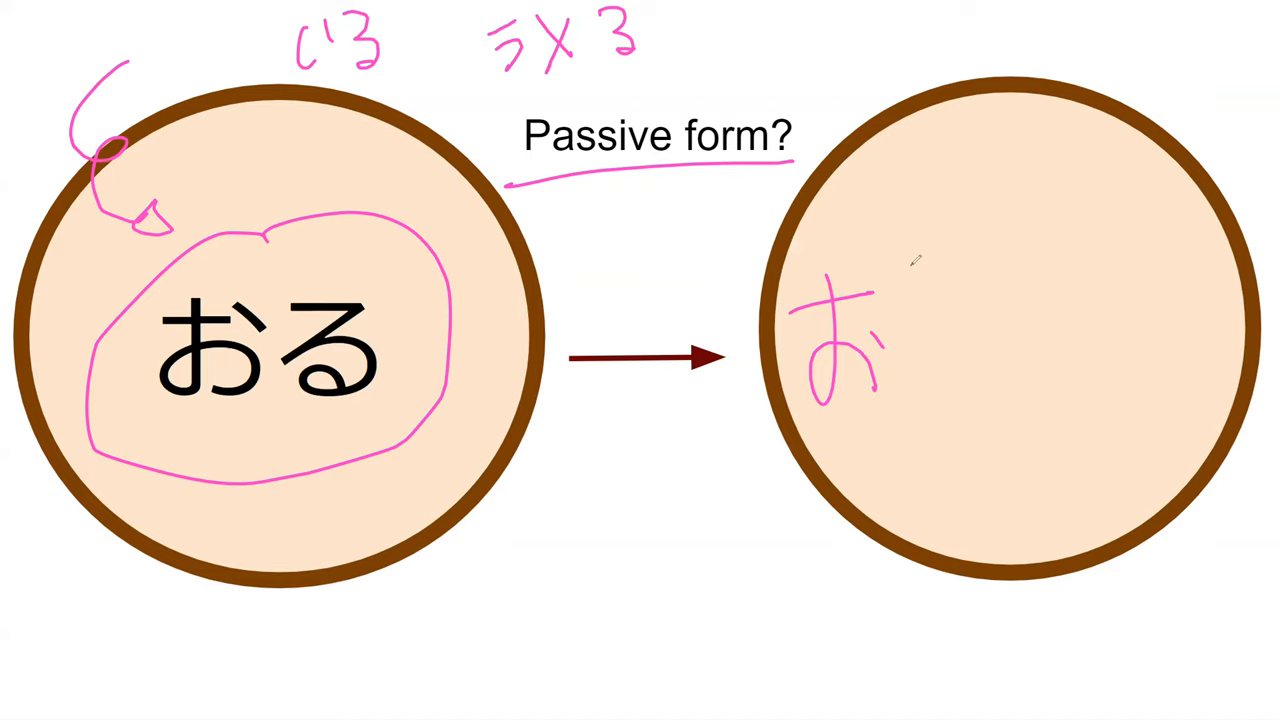
{"action": "left_click_drag", "start_coordinate": [904, 270], "coordinate": [940, 268]}
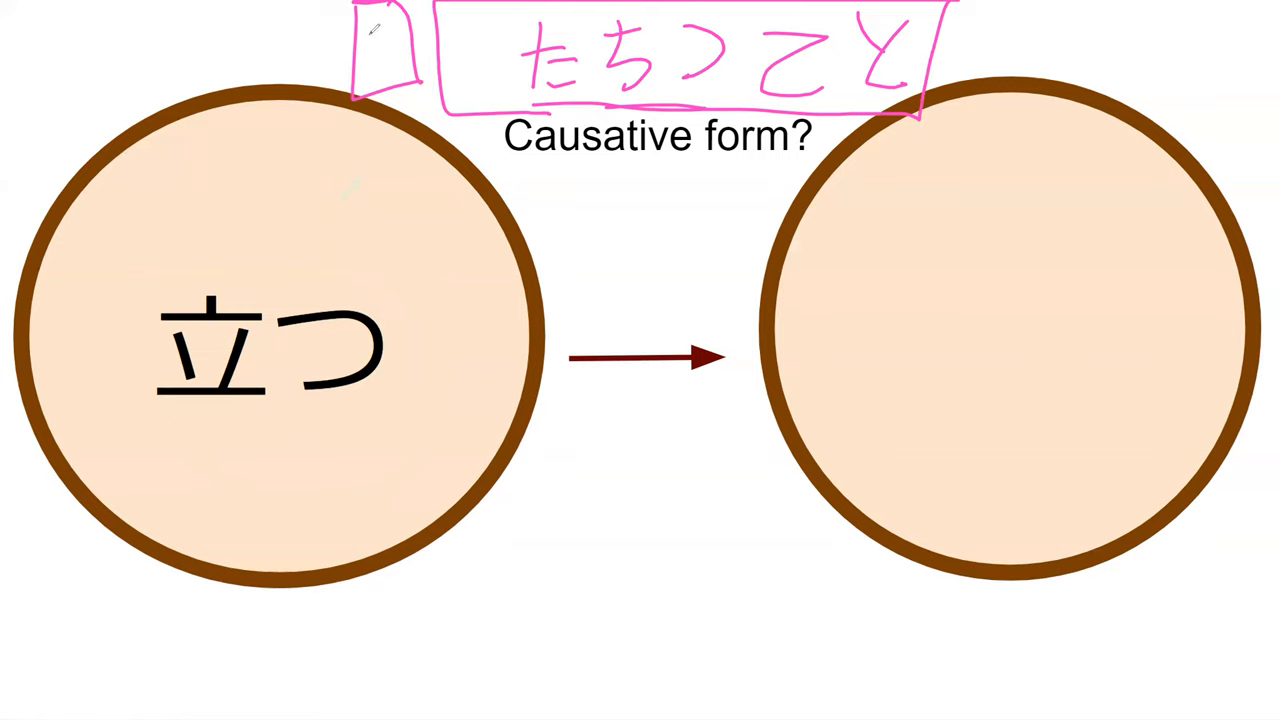
Step: Circle 'ts' and 'ch' above 立つ in pink with arrows pointing to a circled 'T'
{"action": "left_click_drag", "start_coordinate": [196, 196], "coordinate": [420, 196]}
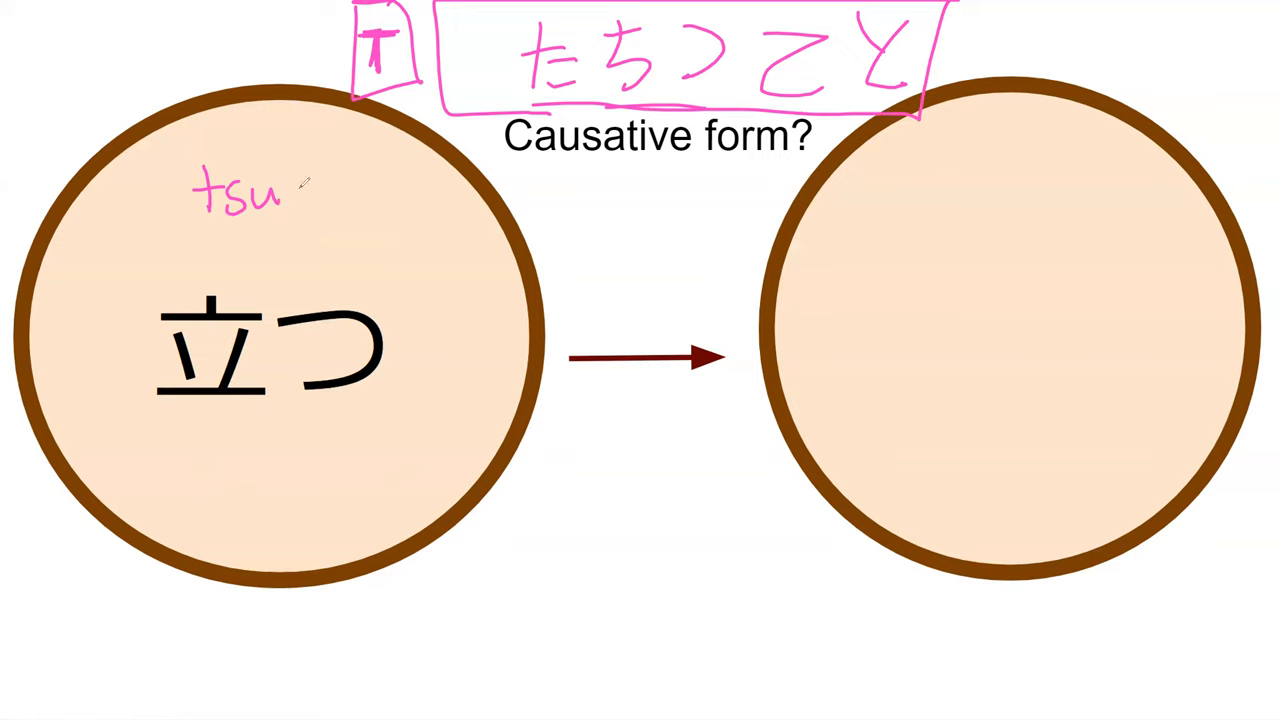
{"action": "left_click_drag", "start_coordinate": [330, 180], "coordinate": [410, 230]}
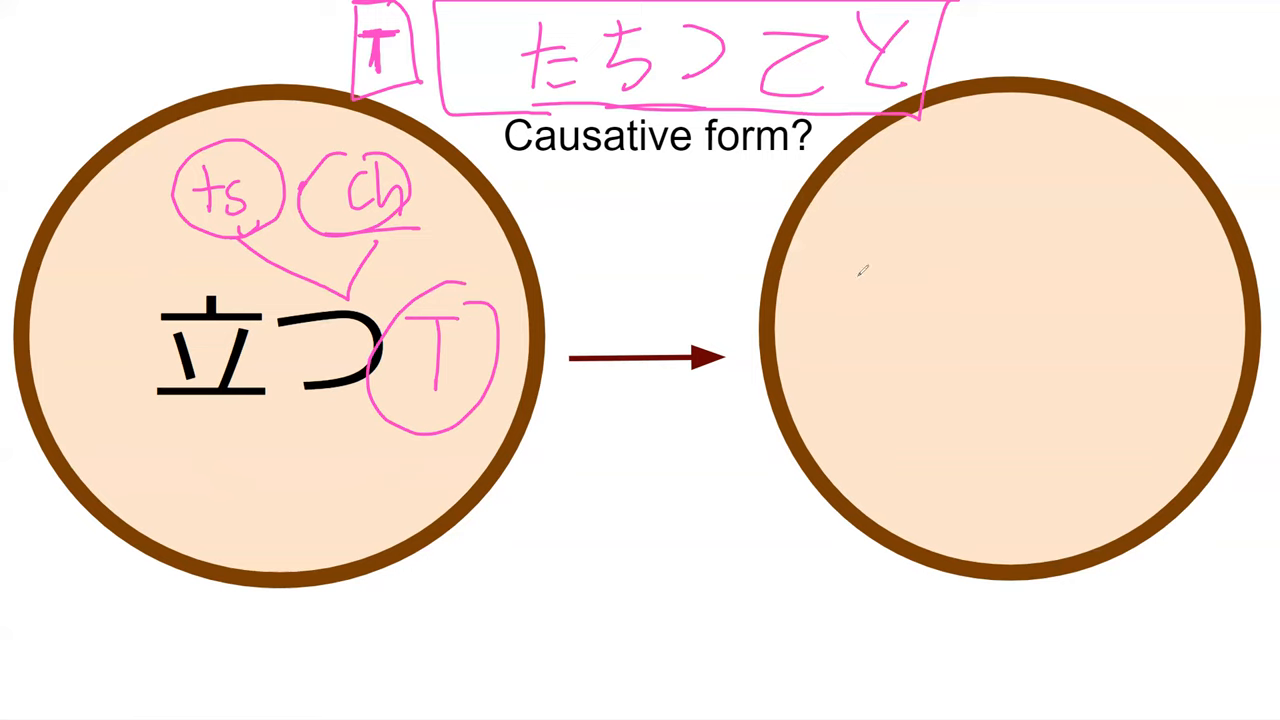
Step: Handwrite 'Latter' with a small 'd' below the arrow and 'water' above it in pink
{"action": "left_click_drag", "start_coordinate": [936, 316], "coordinate": [936, 404]}
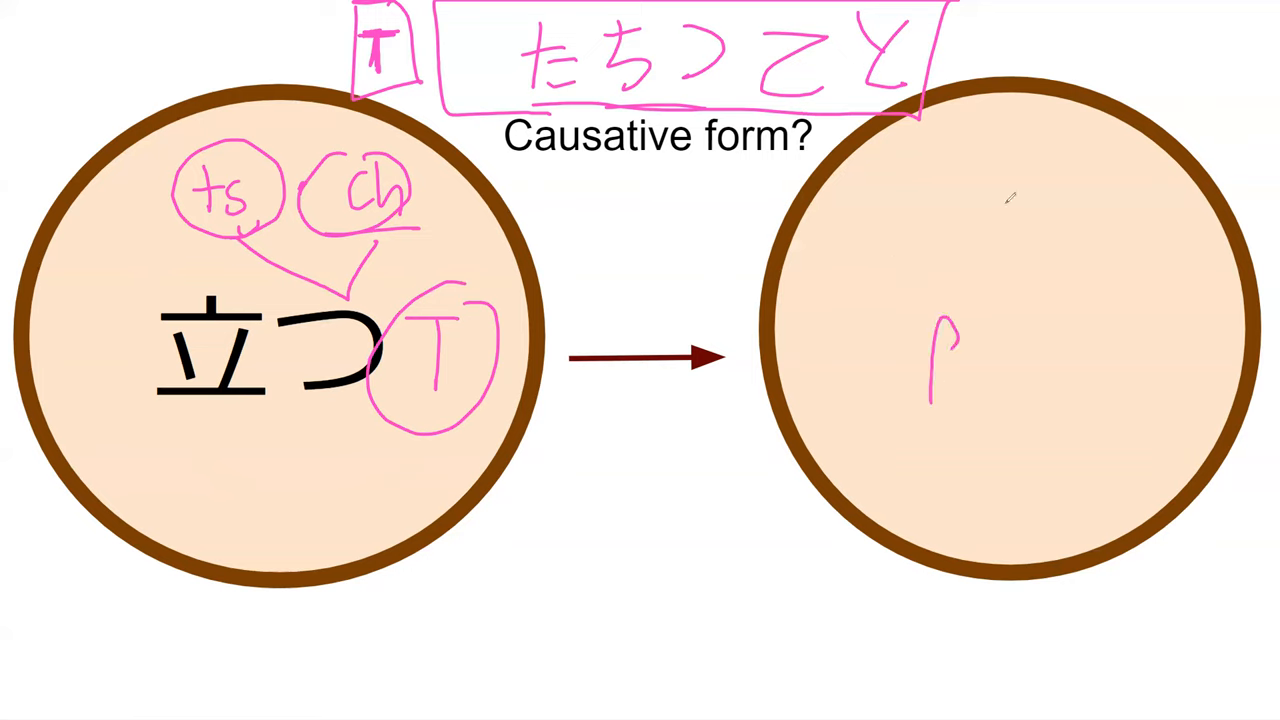
{"action": "left_click_drag", "start_coordinate": [1012, 200], "coordinate": [1012, 260]}
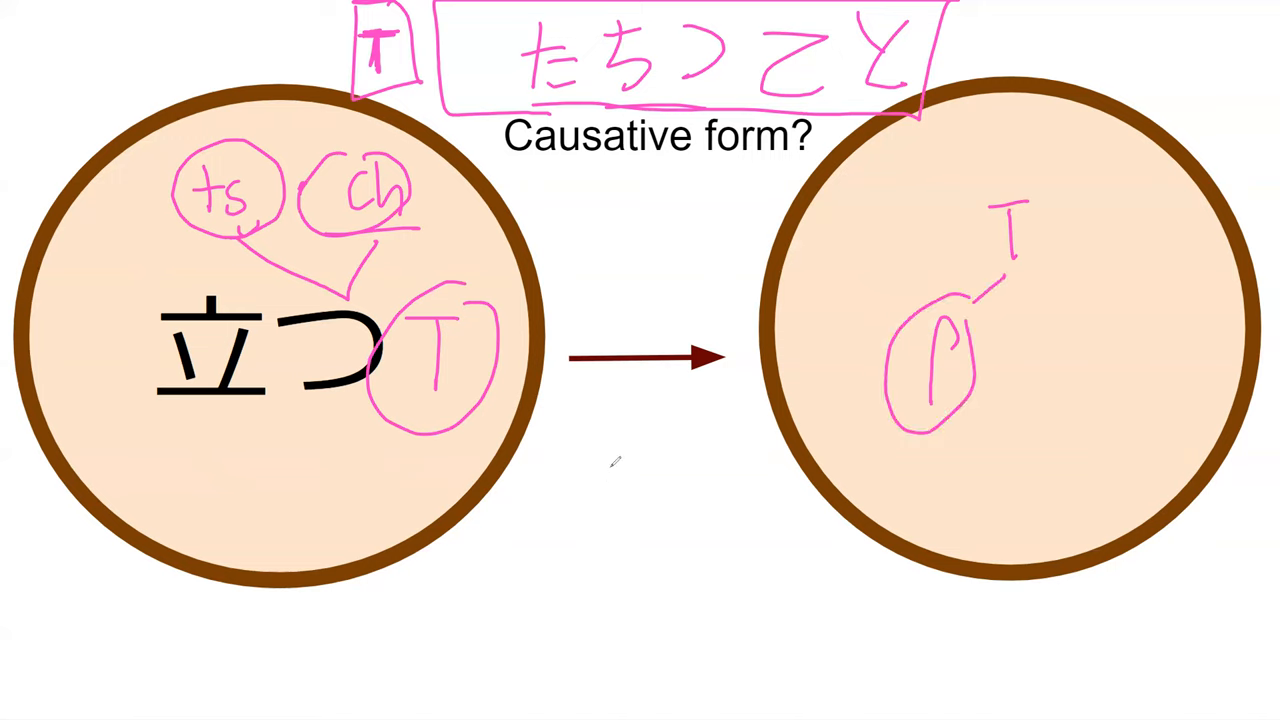
{"action": "left_click_drag", "start_coordinate": [610, 480], "coordinate": [740, 540]}
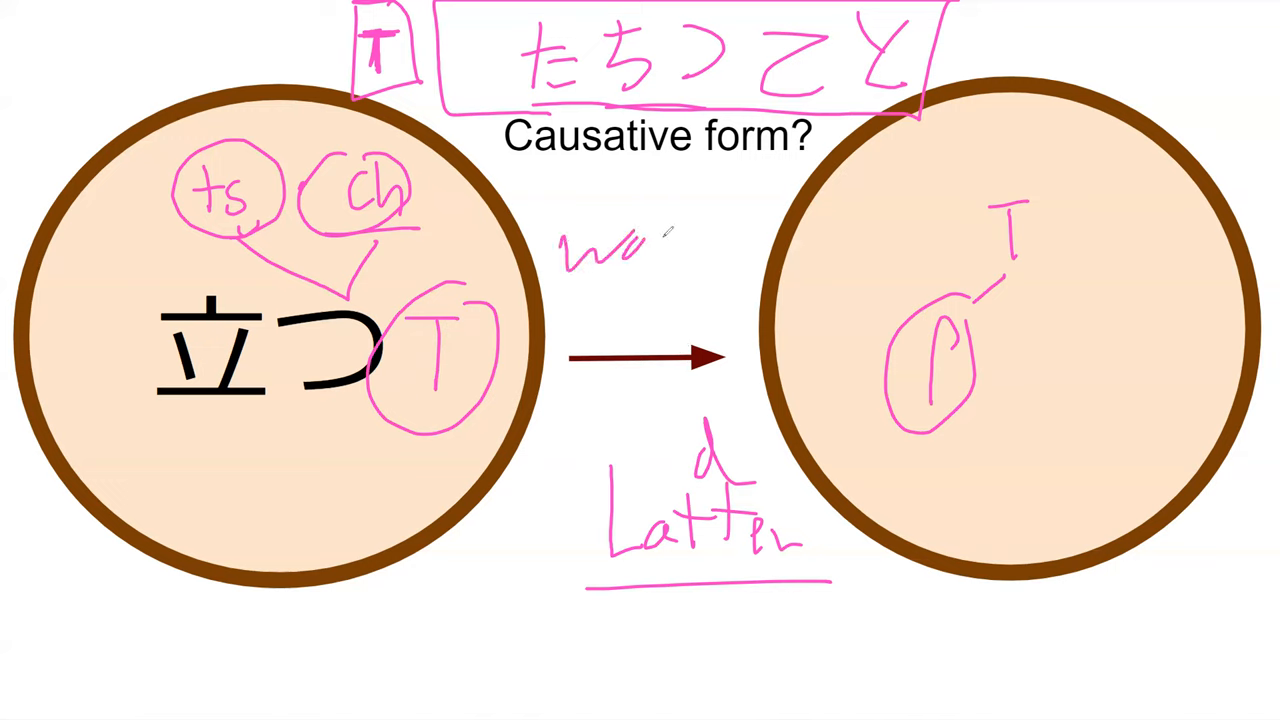
{"action": "left_click_drag", "start_coordinate": [640, 250], "coordinate": [760, 250]}
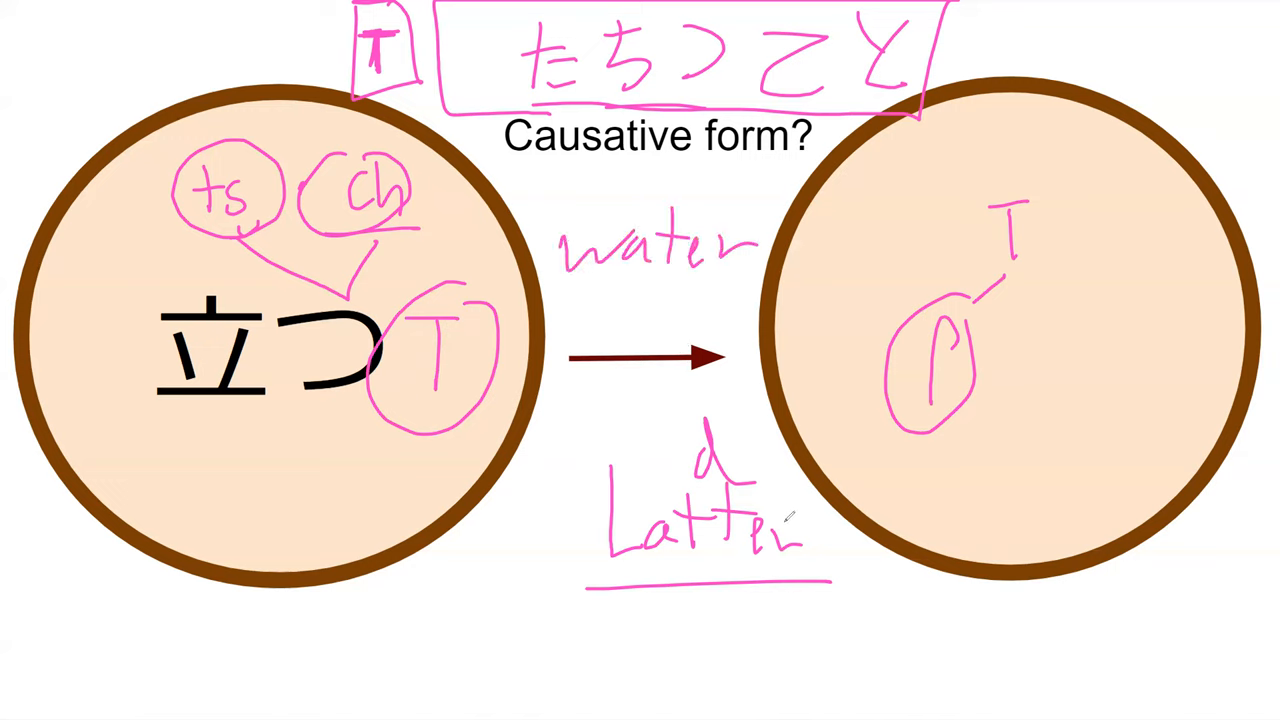